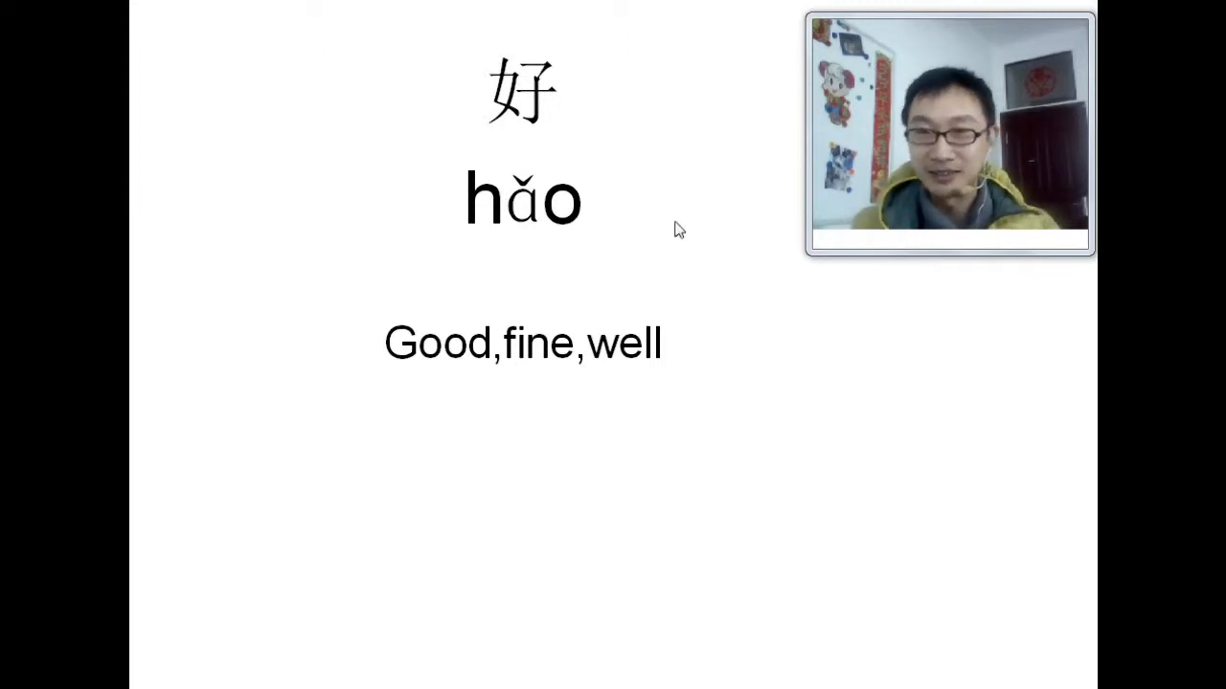
{"action": "mouse_move", "coordinate": [1065, 243]}
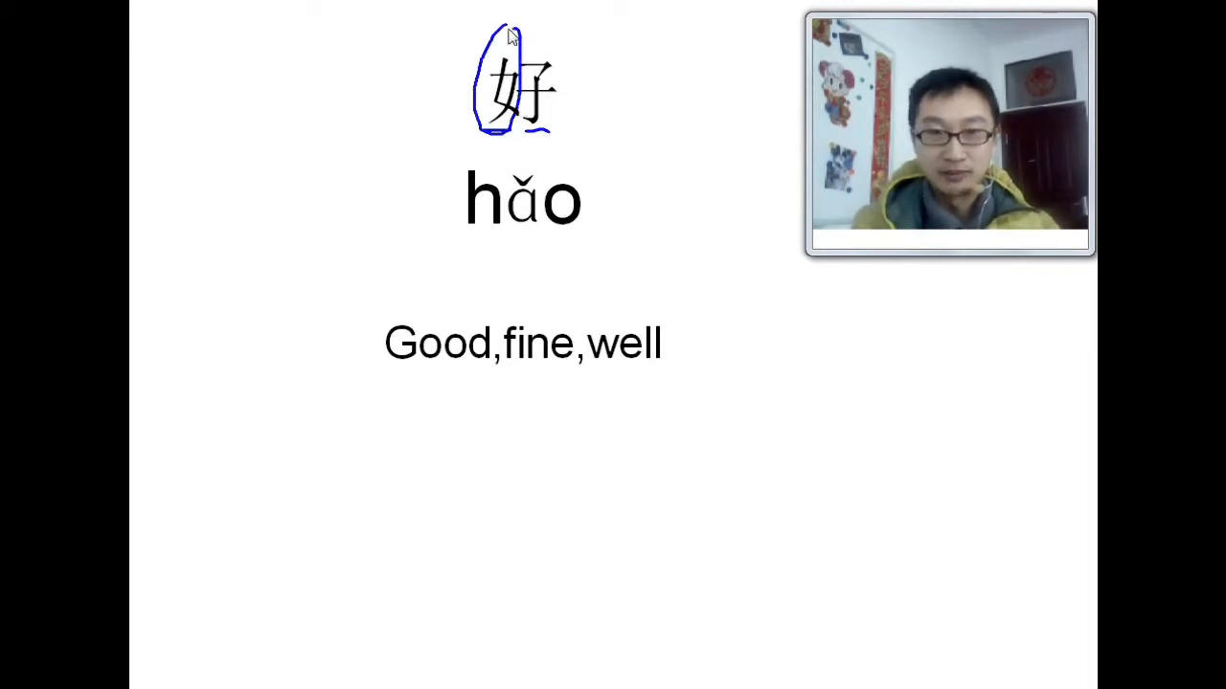
{"action": "mouse_move", "coordinate": [431, 81]}
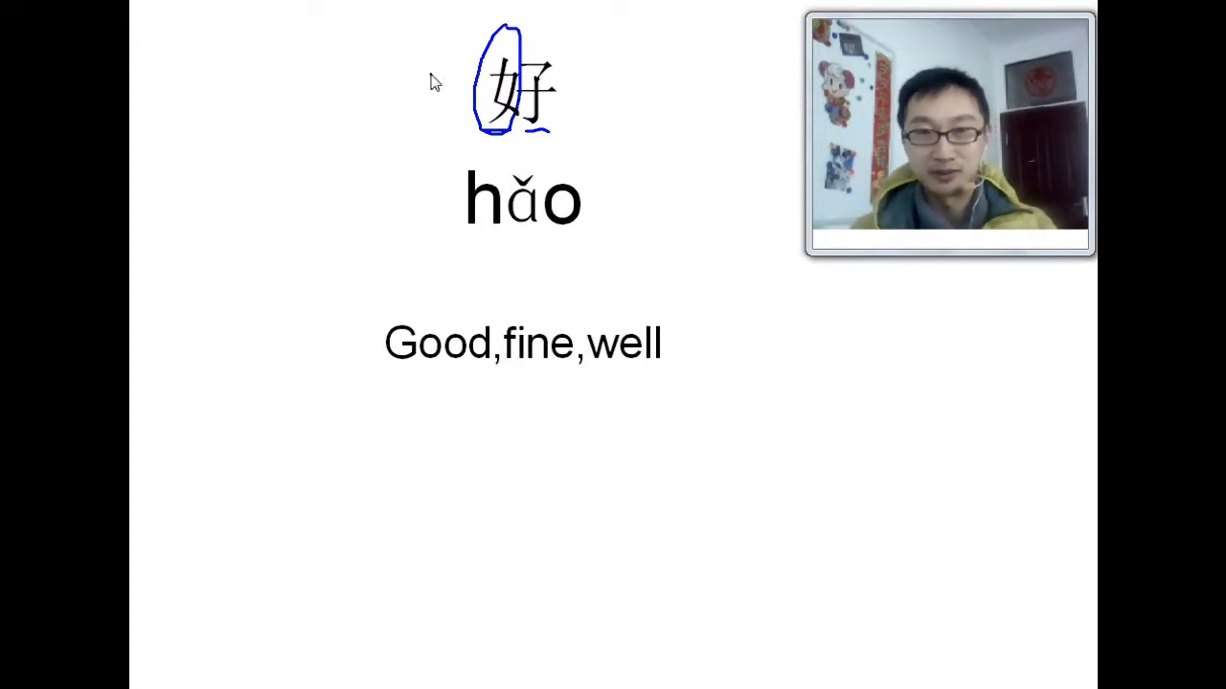
{"action": "mouse_move", "coordinate": [544, 38]}
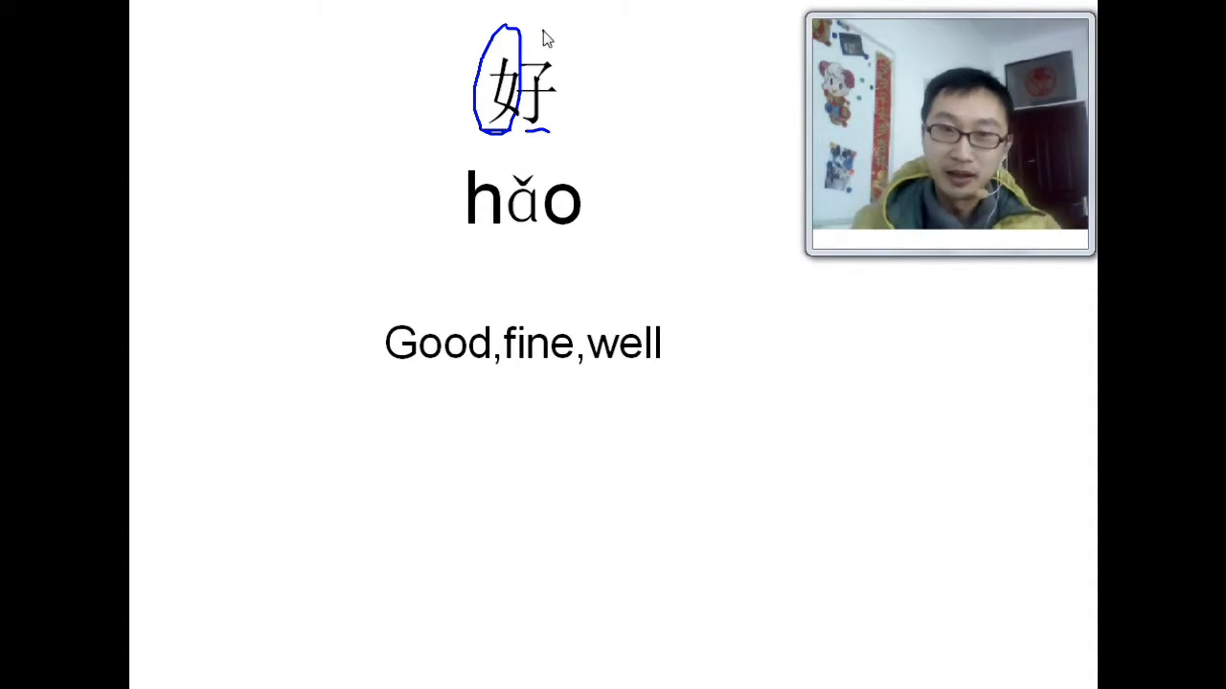
{"action": "mouse_move", "coordinate": [532, 53]}
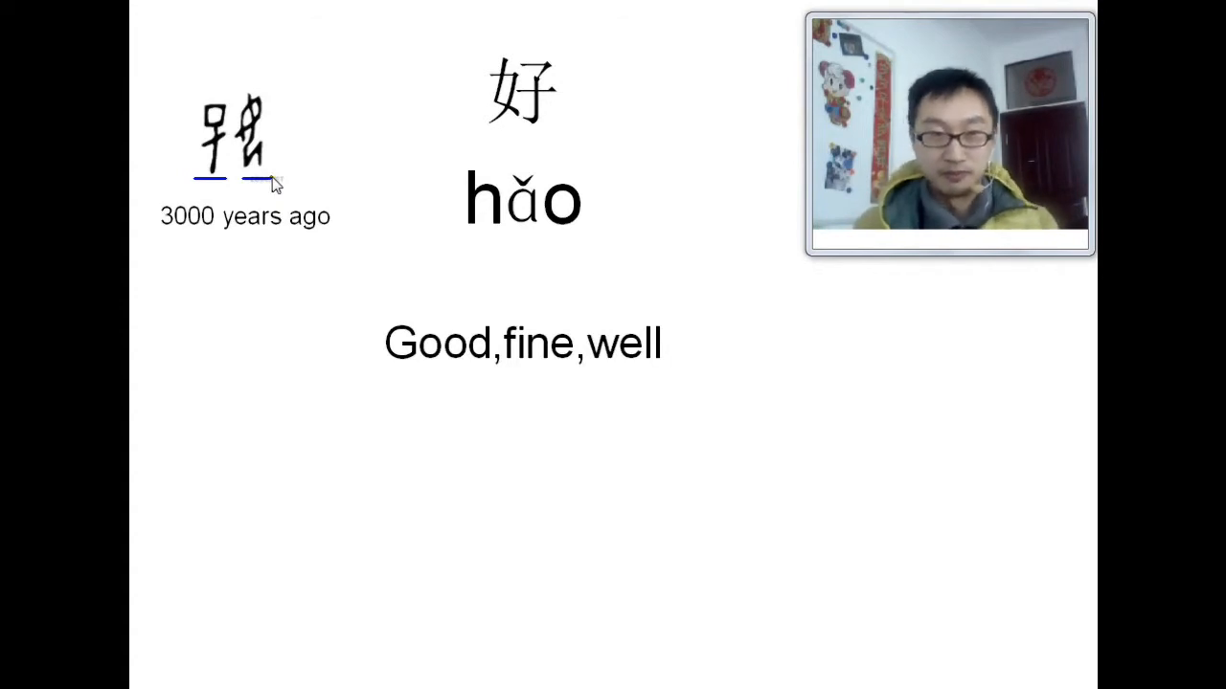
{"action": "mouse_move", "coordinate": [267, 275]}
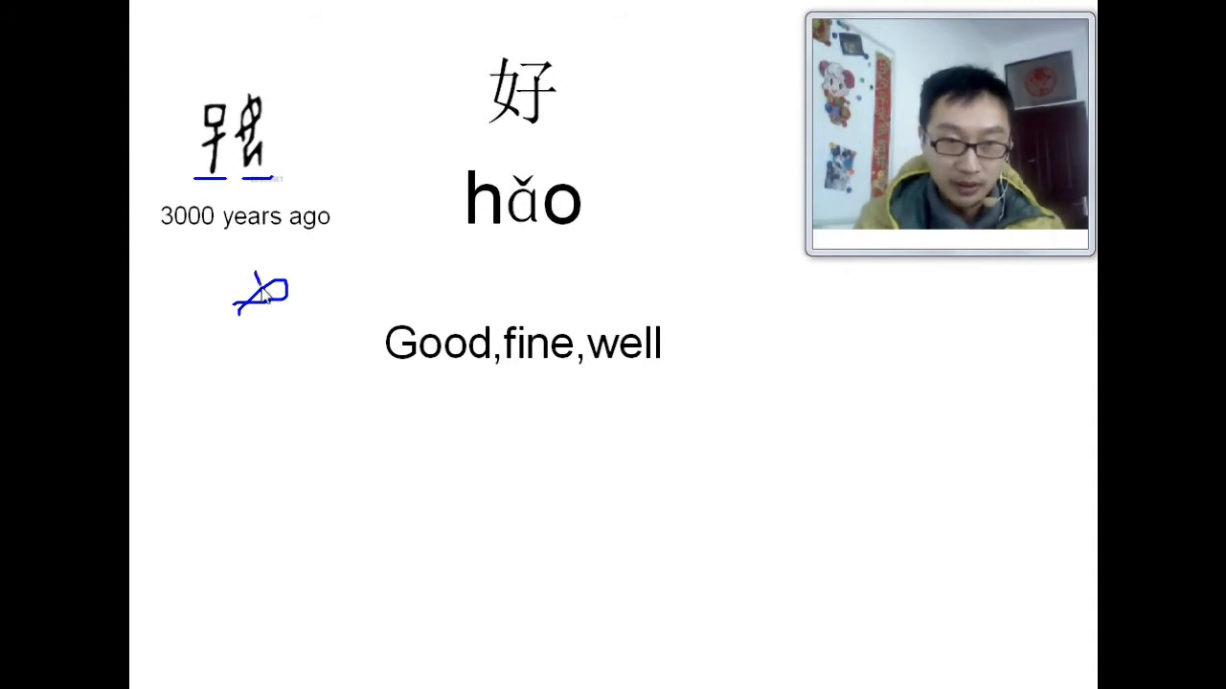
Step: Sketch a blue kneeling woman figure below the 3000-year-old form of 好
{"action": "left_click_drag", "start_coordinate": [272, 282], "coordinate": [299, 364]}
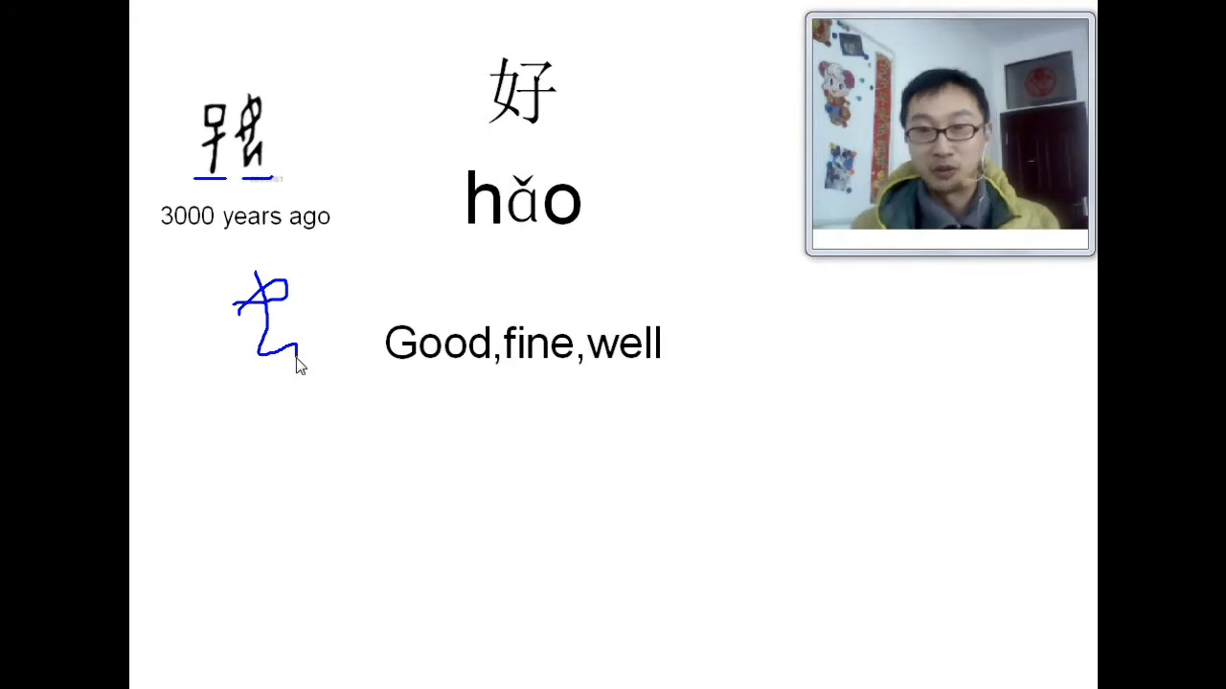
{"action": "mouse_move", "coordinate": [211, 195]}
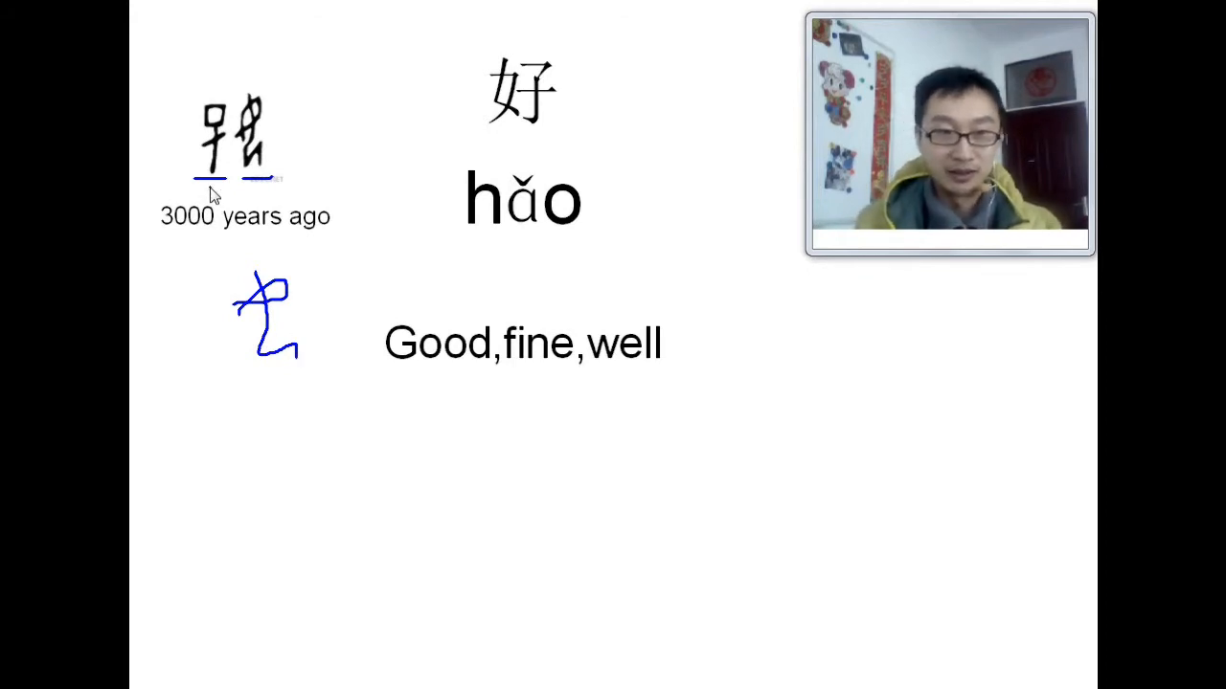